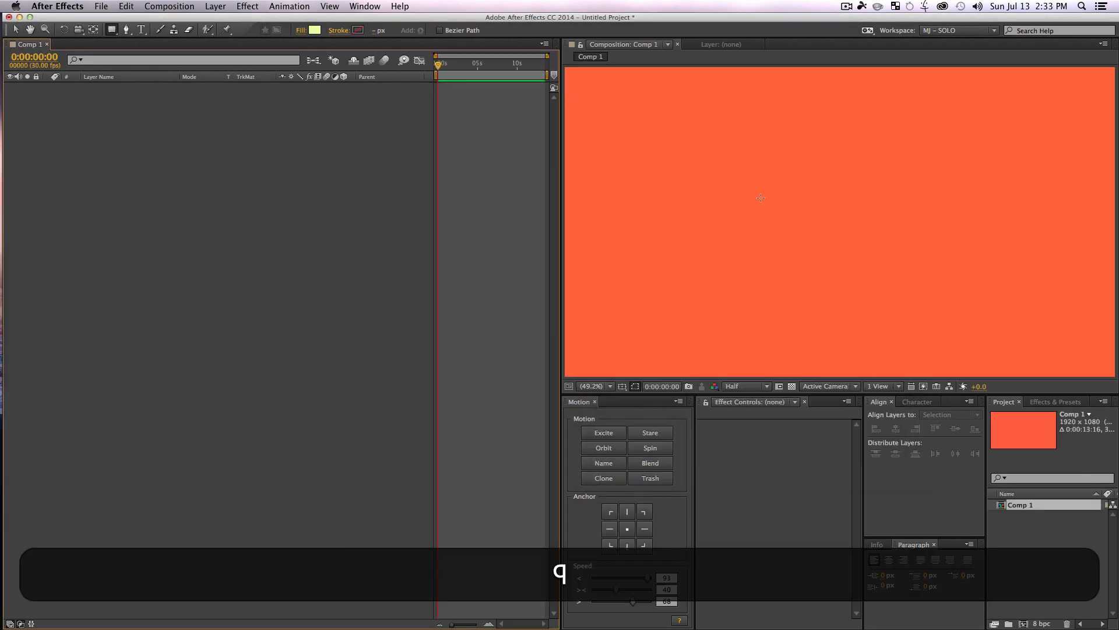
Step: Draw a pale yellow circle at the composition centre and add a mask to its layer
drag(796, 181, 864, 254)
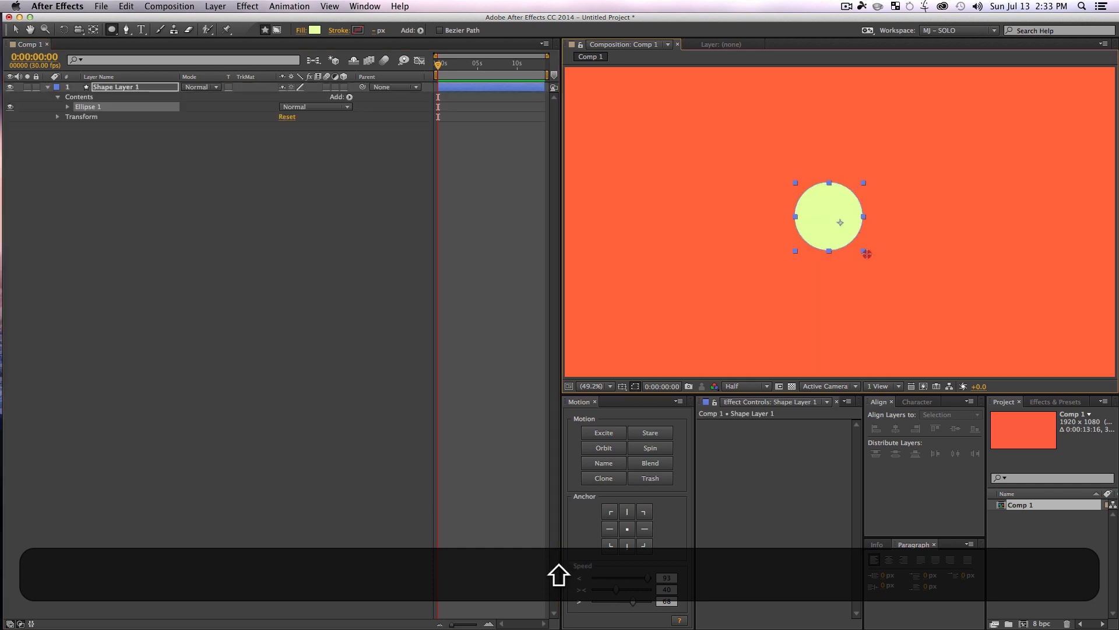
click(627, 528)
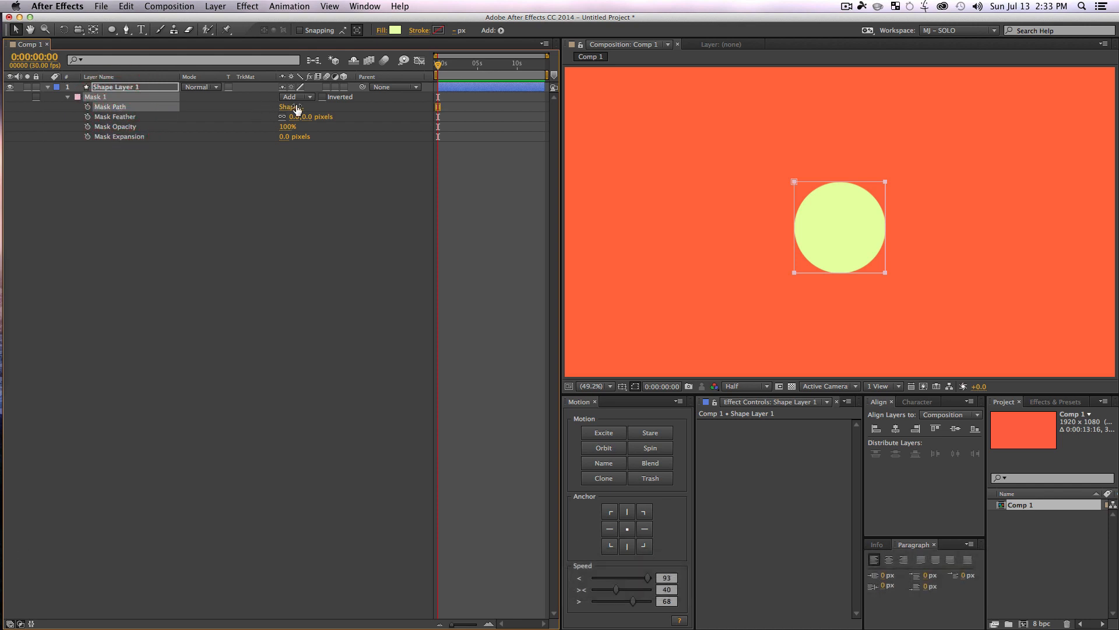
Step: Reset the circle's mask path to an ellipse matching the yellow circle
click(289, 107)
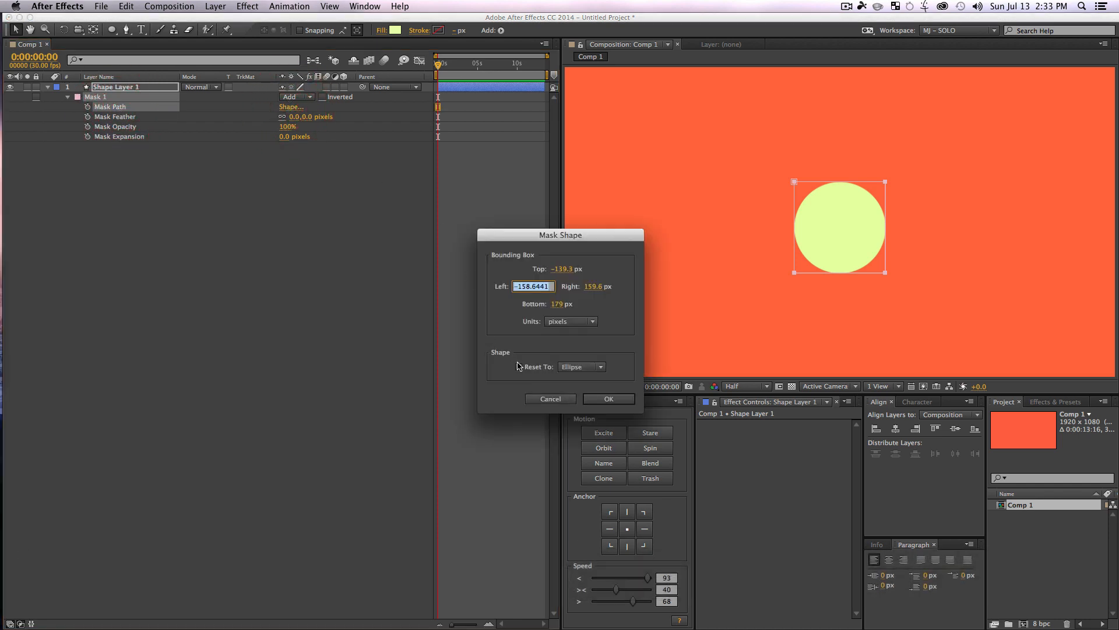
click(518, 367)
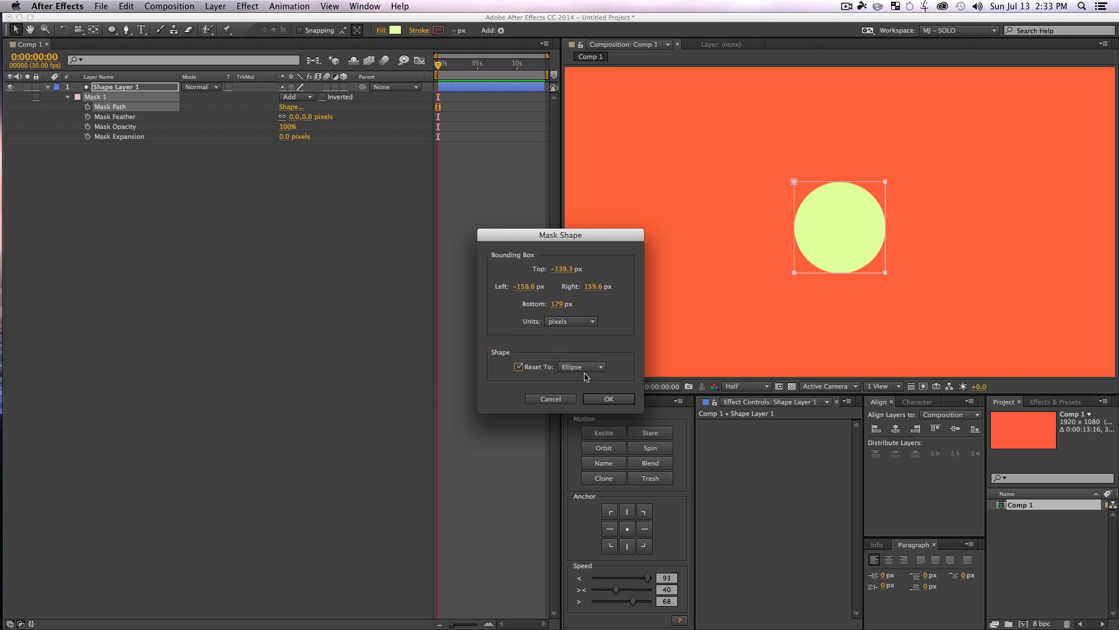
click(608, 398)
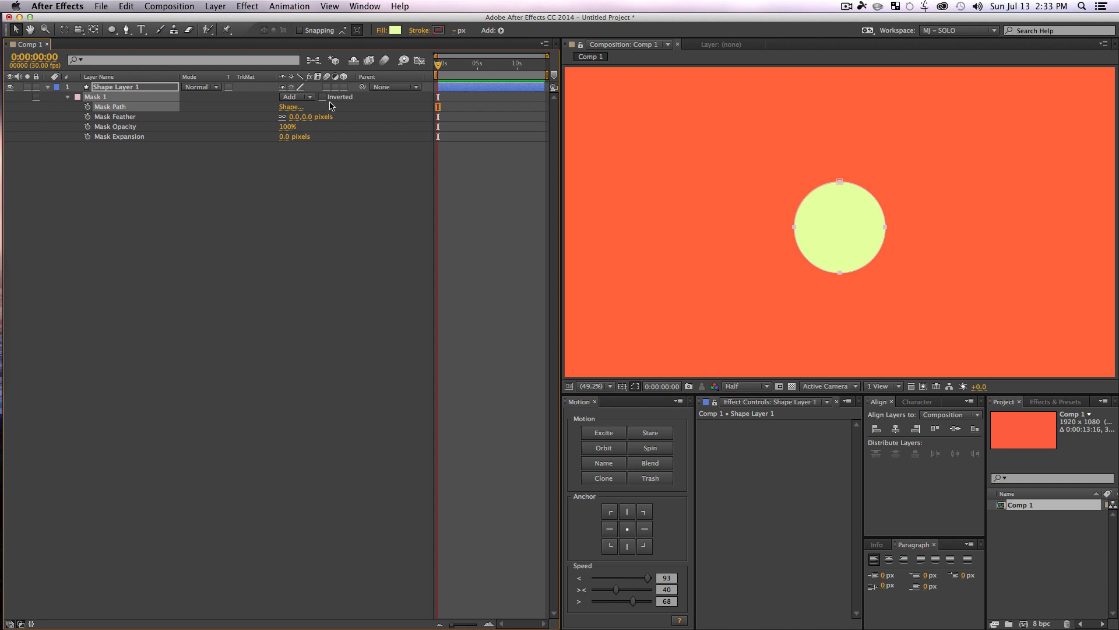
mouse_move(449, 69)
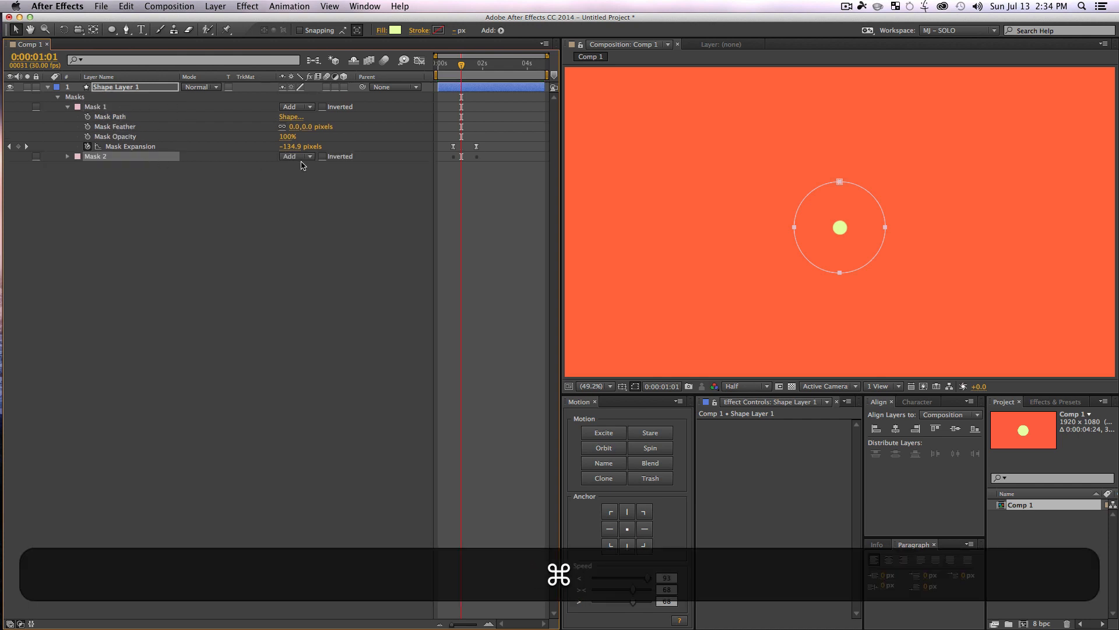
Step: Set Mask 2 to Subtract with offset expansion keyframes, and move the time indicator
click(296, 157)
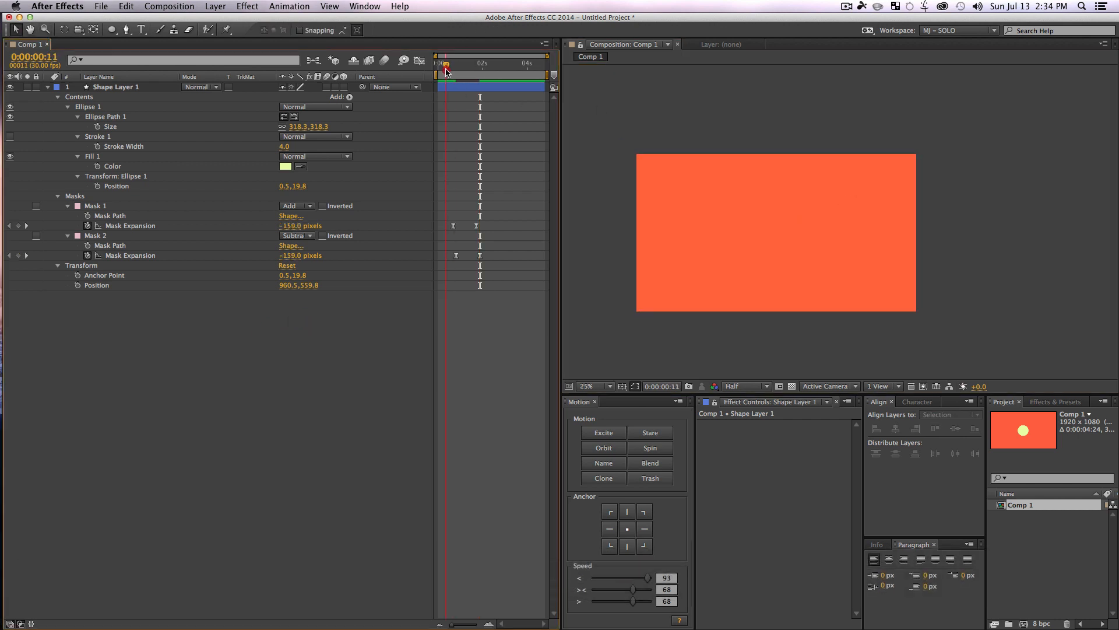
click(447, 64)
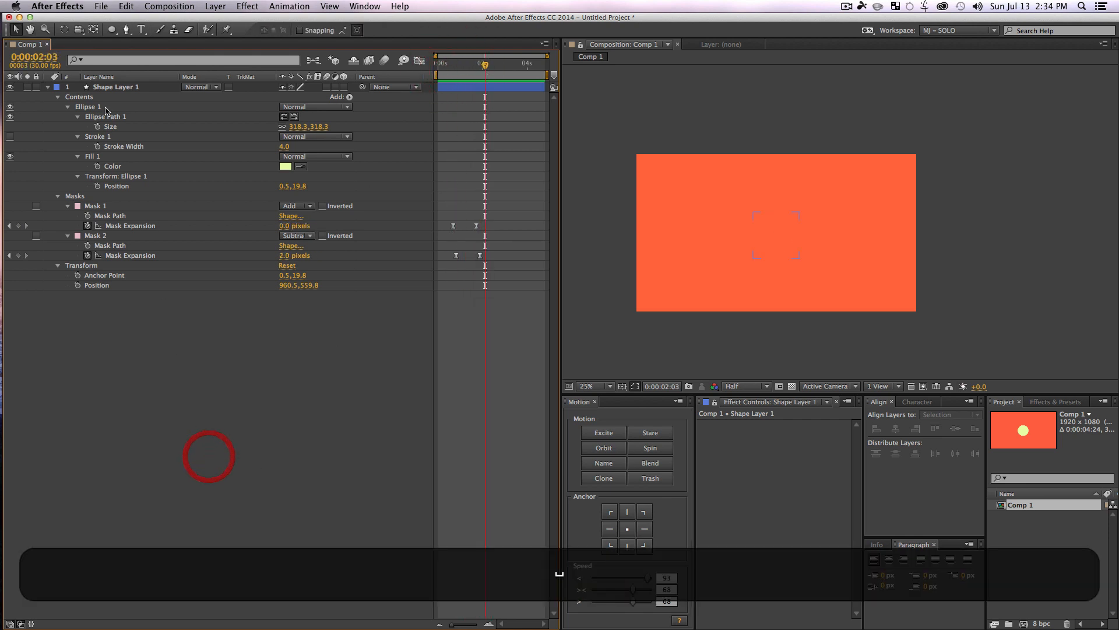
Step: Draw a purple-filled circle with Add and Subtract expansion masks and preview the burst
click(46, 87)
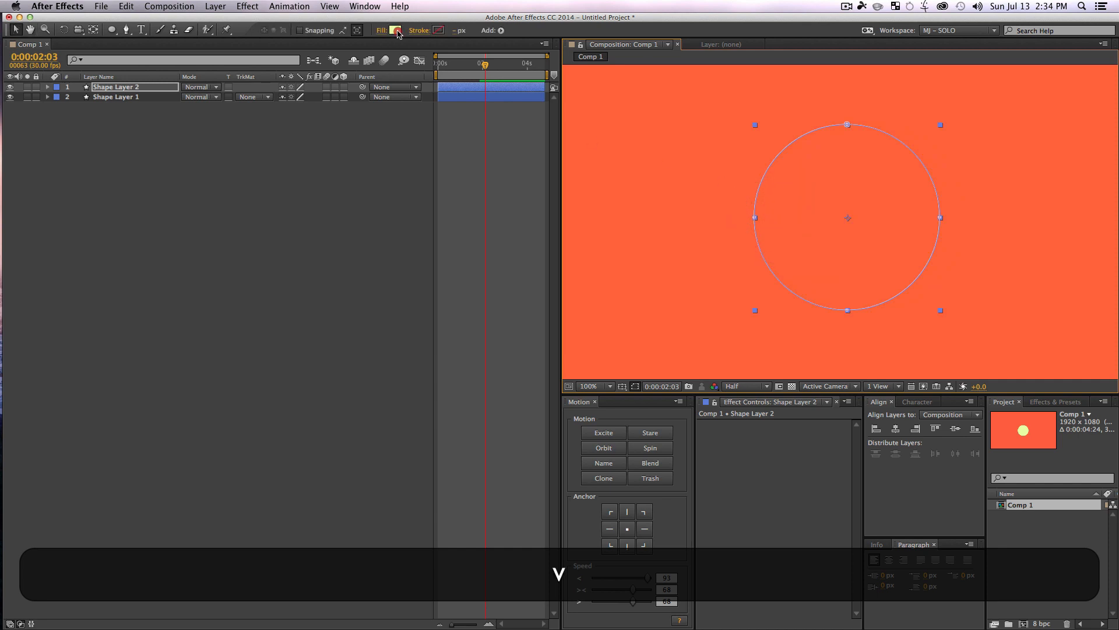
click(398, 30)
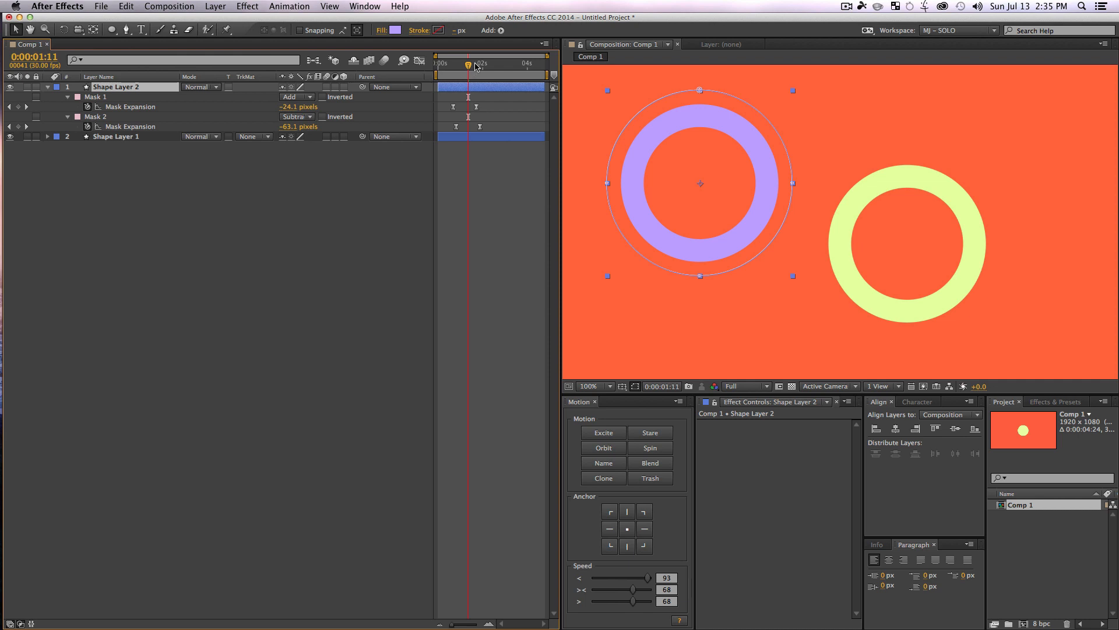
drag(470, 65, 464, 64)
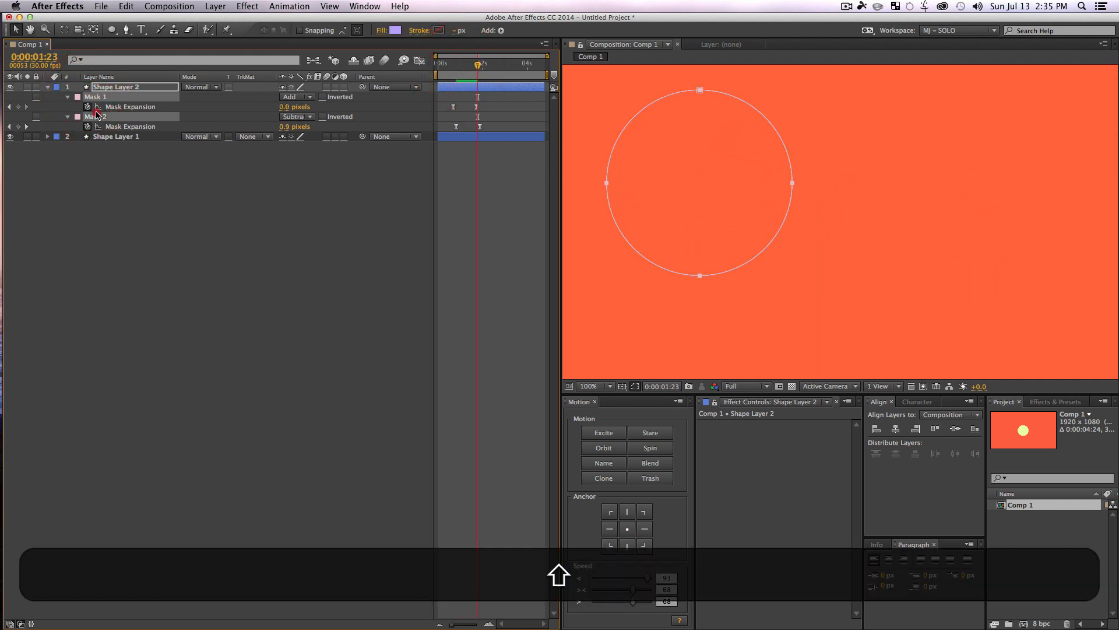
Step: Duplicate the purple circle's two masks and shift their expansion keyframes later
key(cmd+d)
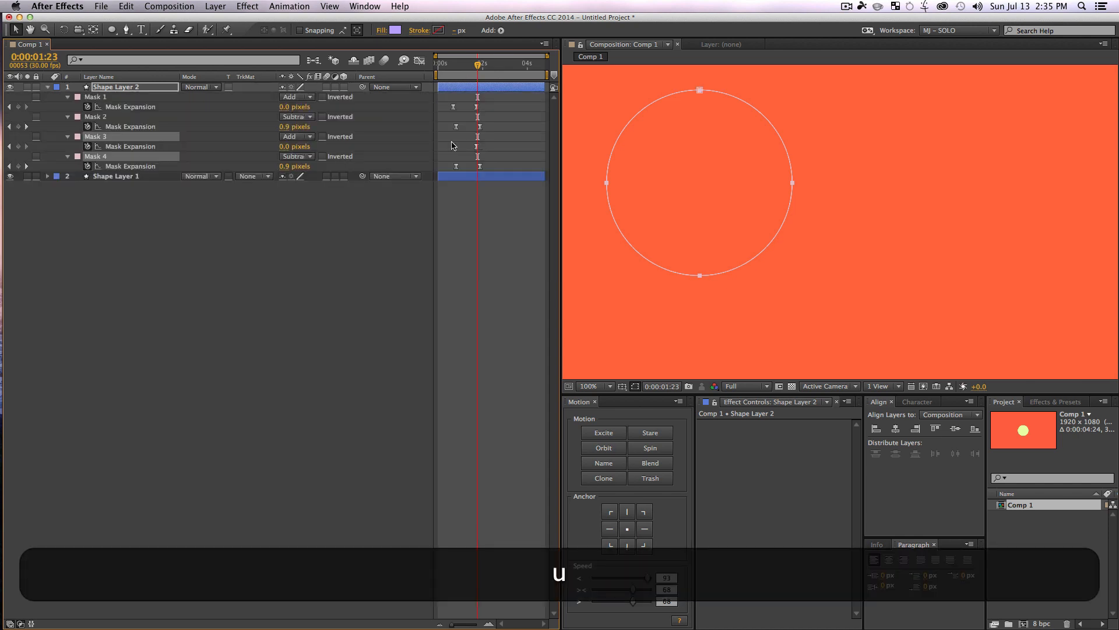
click(466, 64)
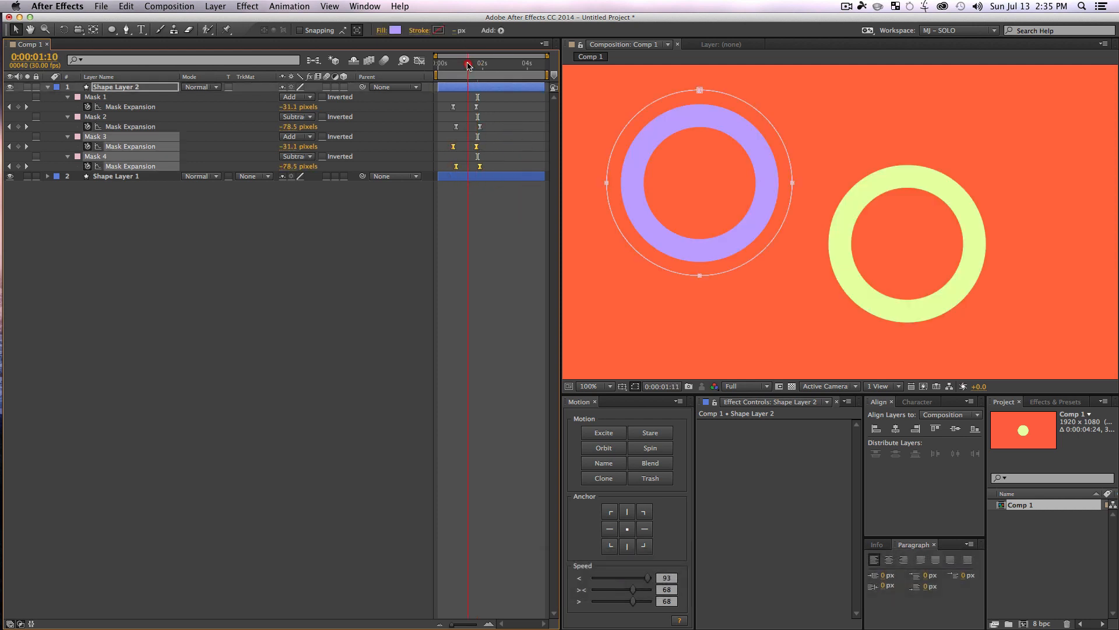
drag(468, 64, 465, 64)
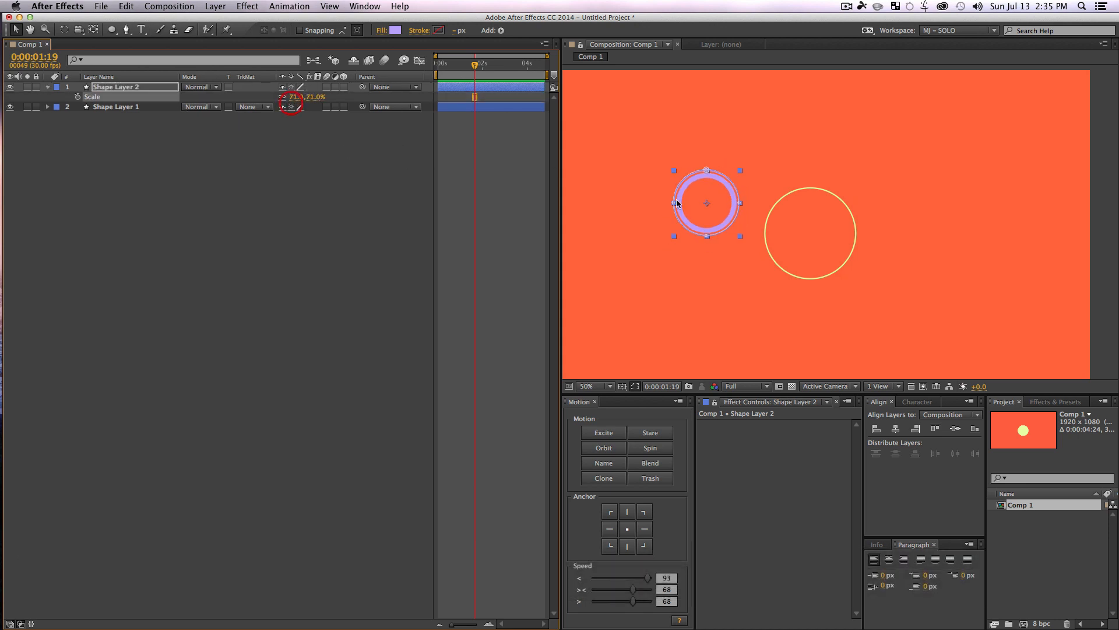
Step: Move the purple ring beside the yellow one and make a pink ring copy
drag(707, 202, 759, 219)
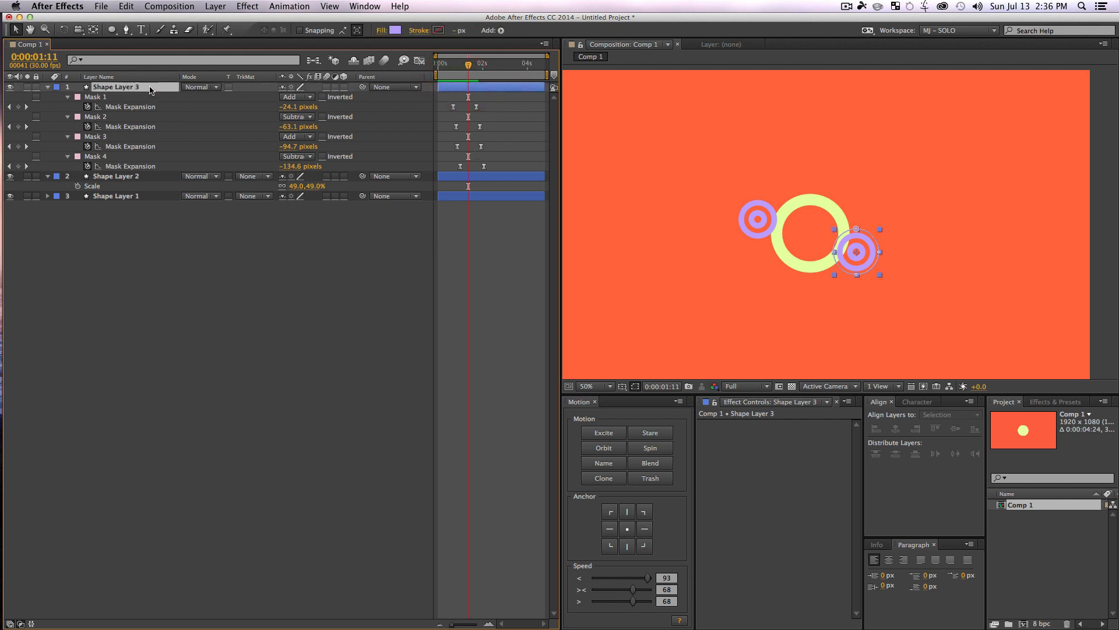
click(396, 30)
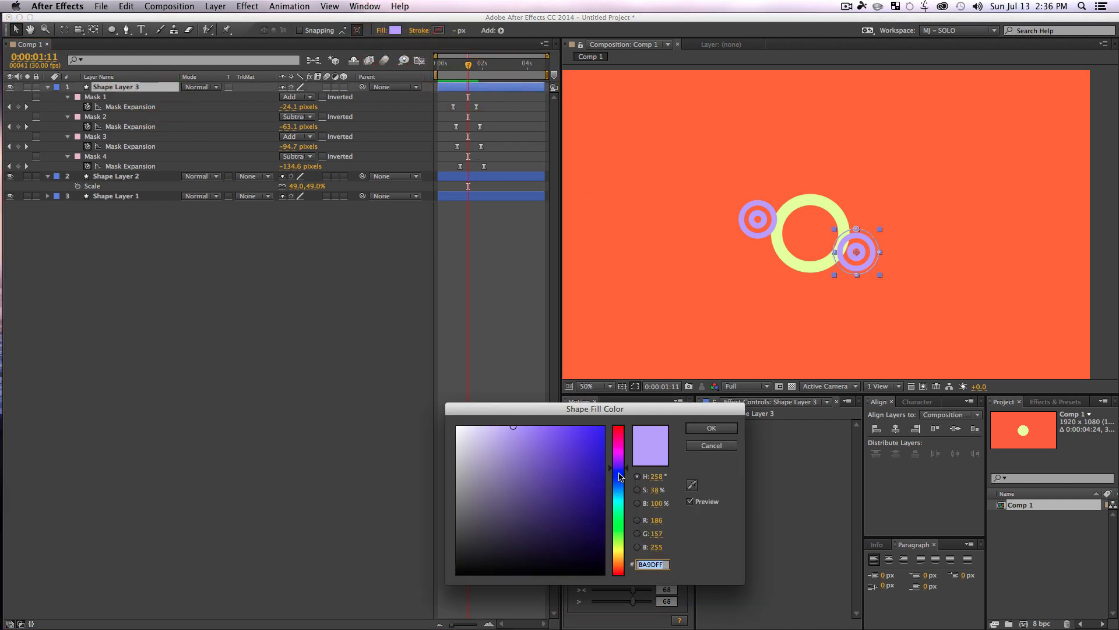
click(711, 428)
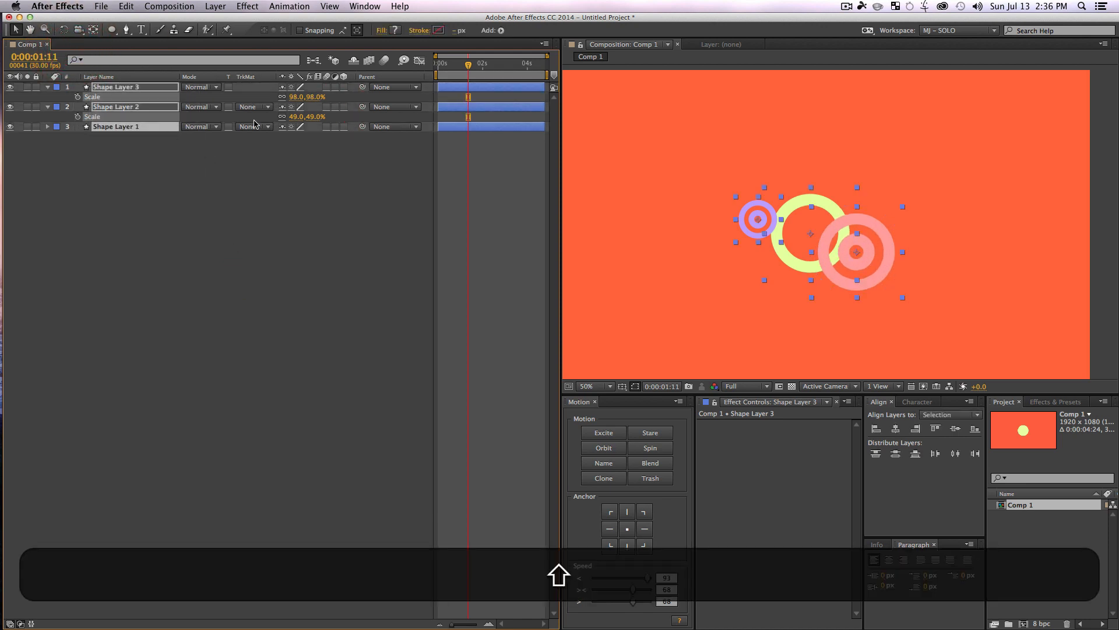
Step: Pre-compose the three ring layers into Lazy 1 and duplicate the nested layer
key(cmd+shift+c)
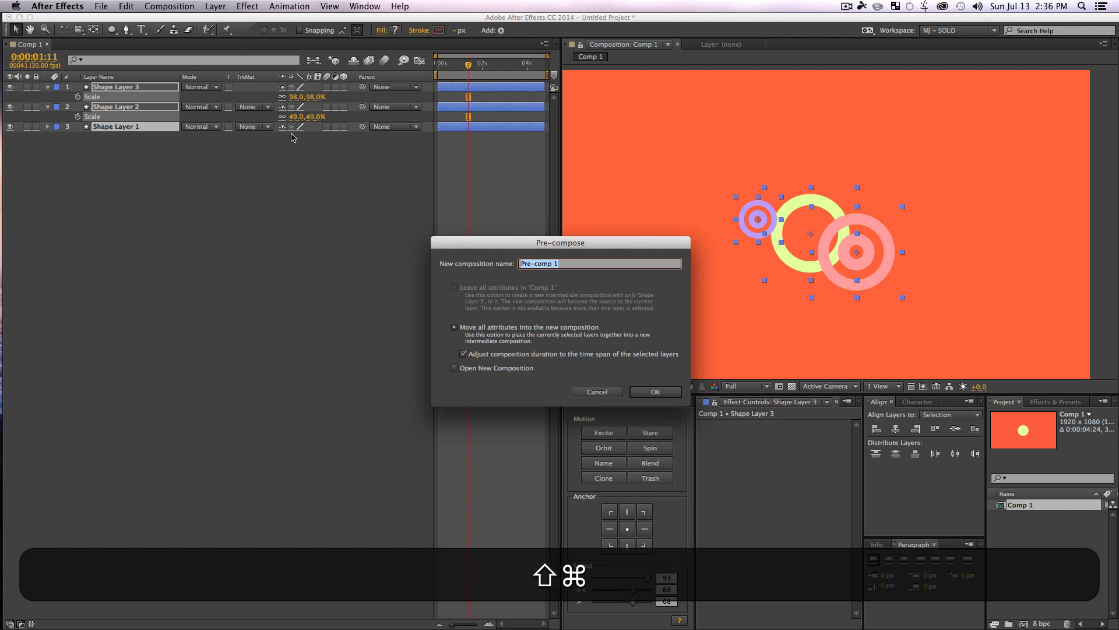
click(655, 392)
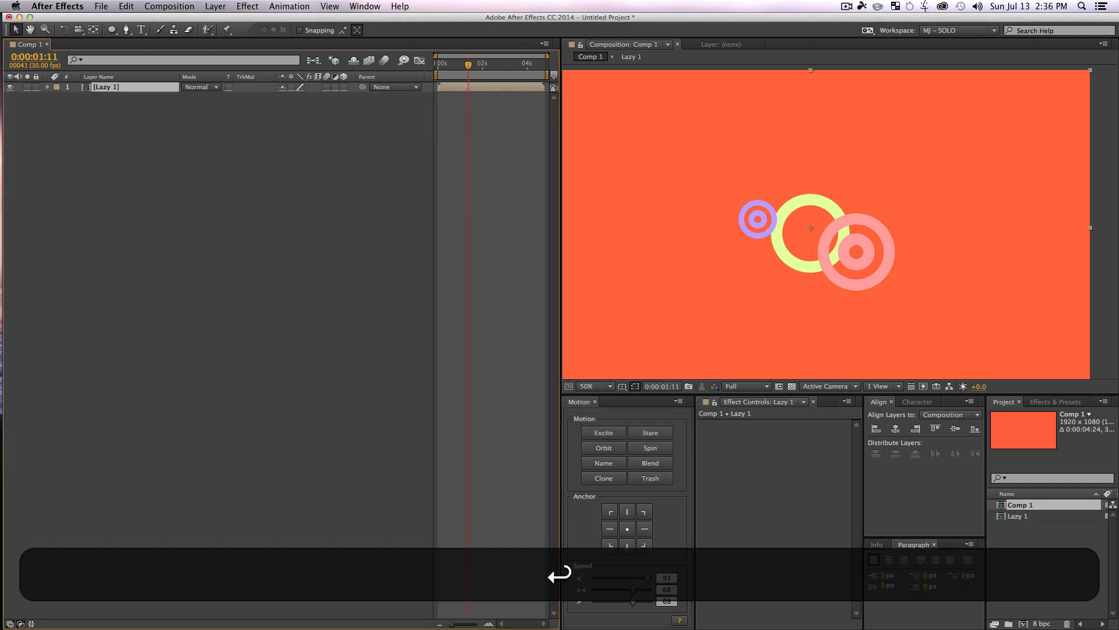
key(cmd+d)
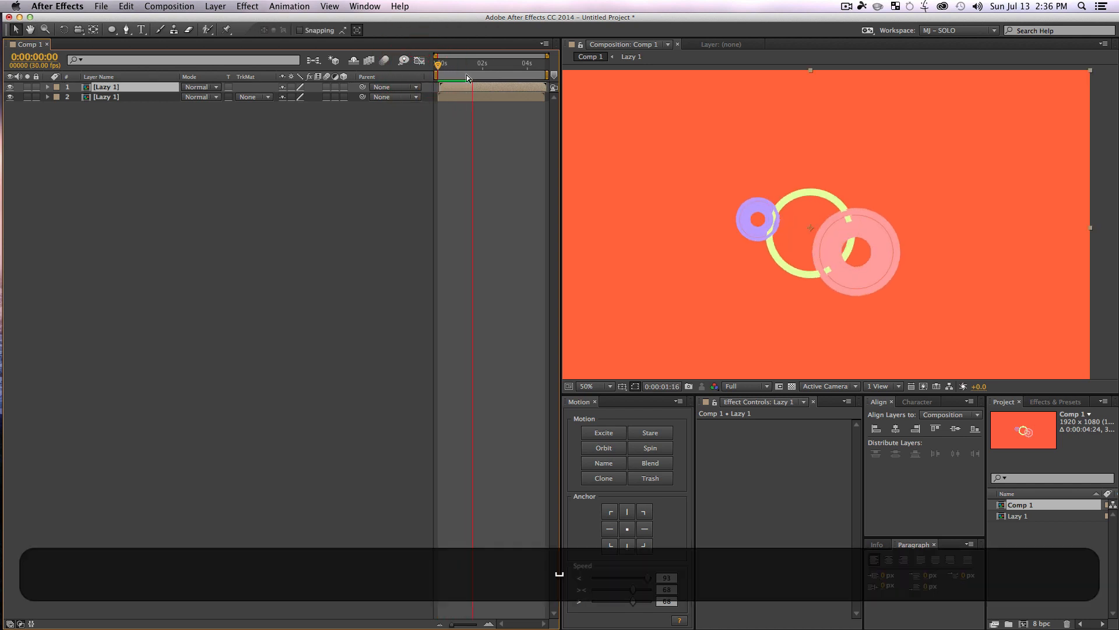
Step: Apply Colorama to the top Lazy 1 copy with Blend With Original about 81%
click(1055, 401)
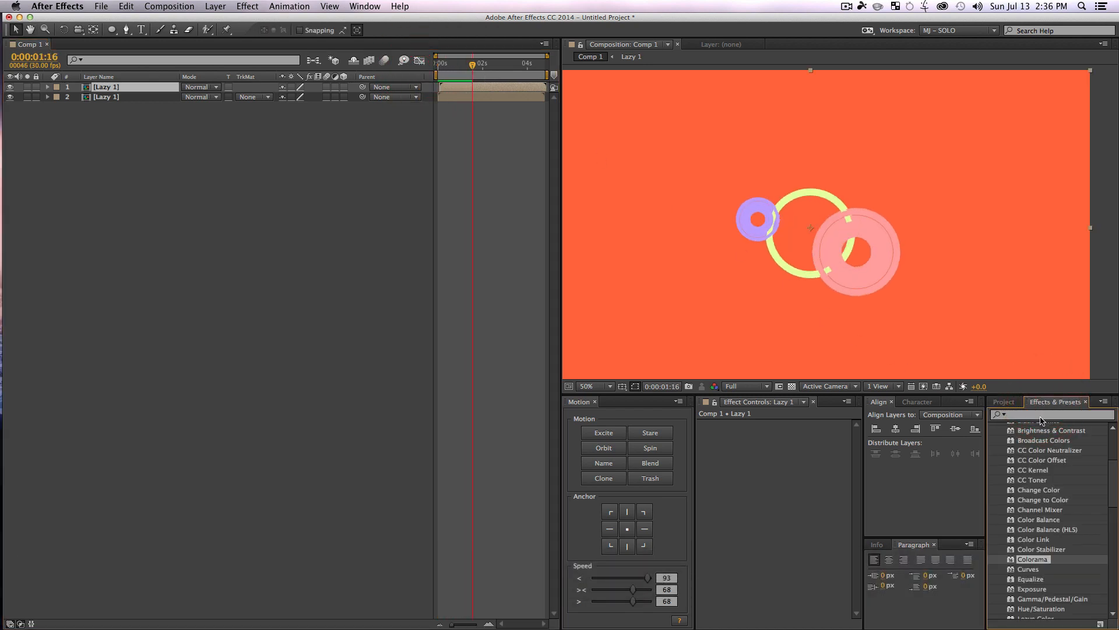
text(colora)
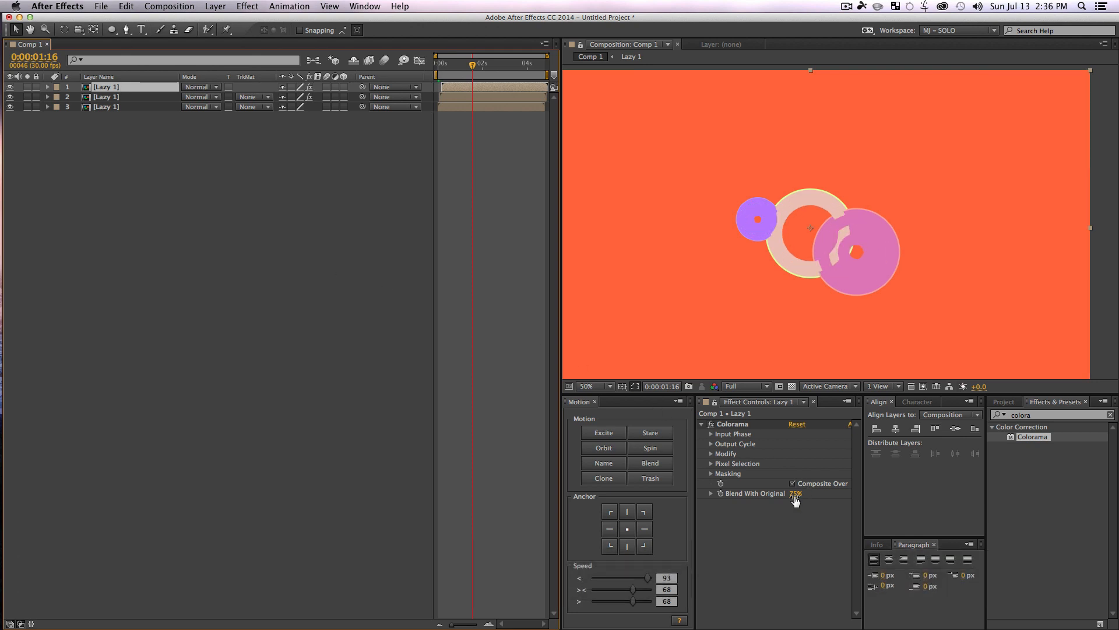
drag(796, 493, 785, 493)
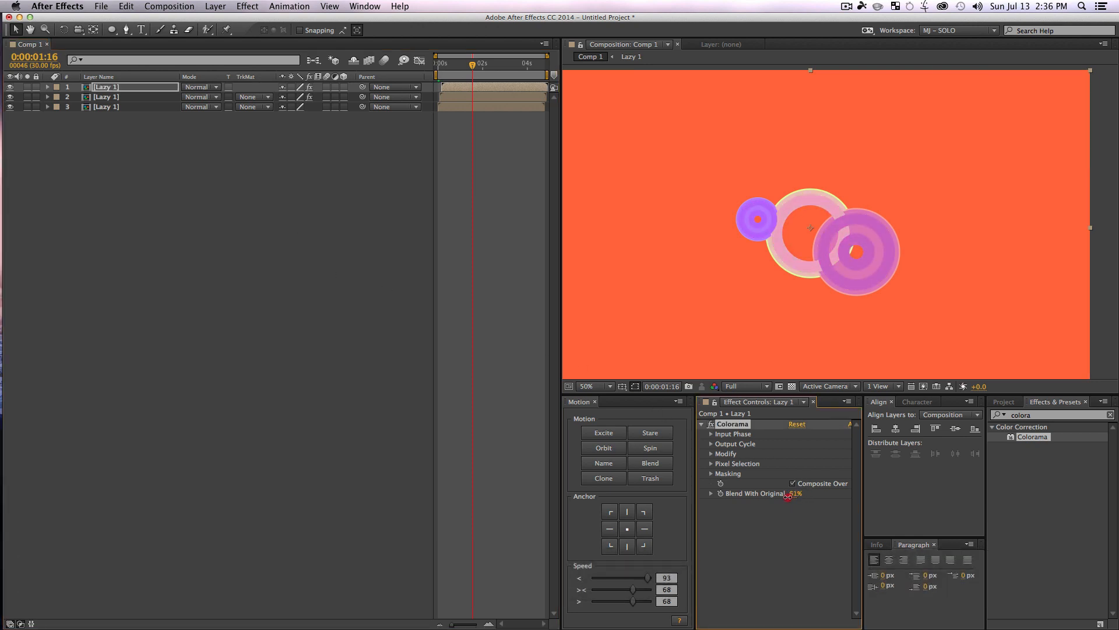